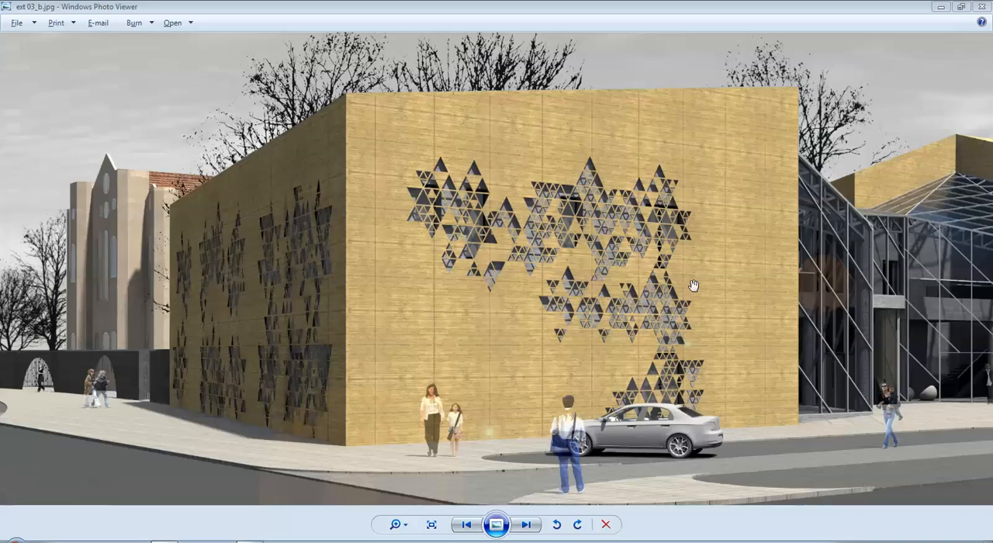
mouse_move(505, 224)
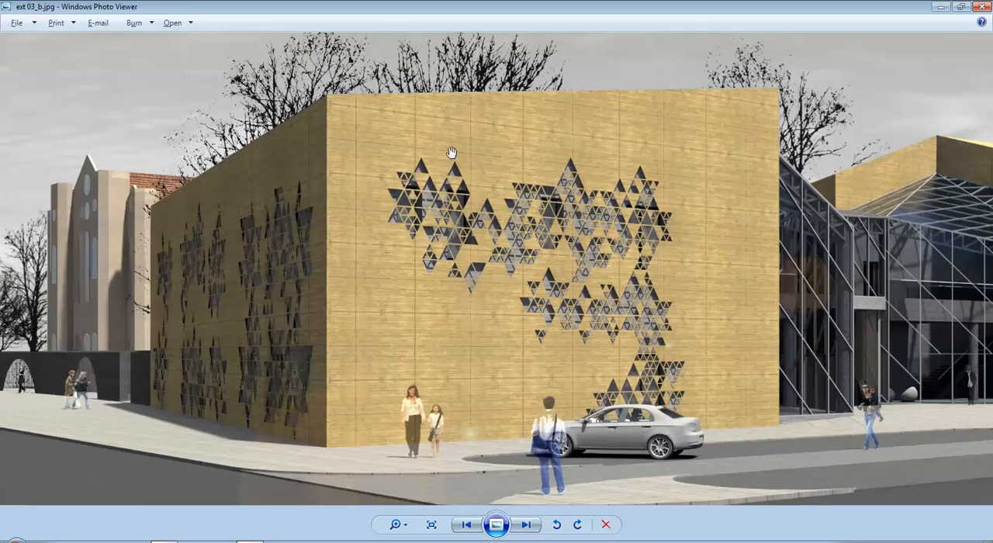
mouse_move(521, 225)
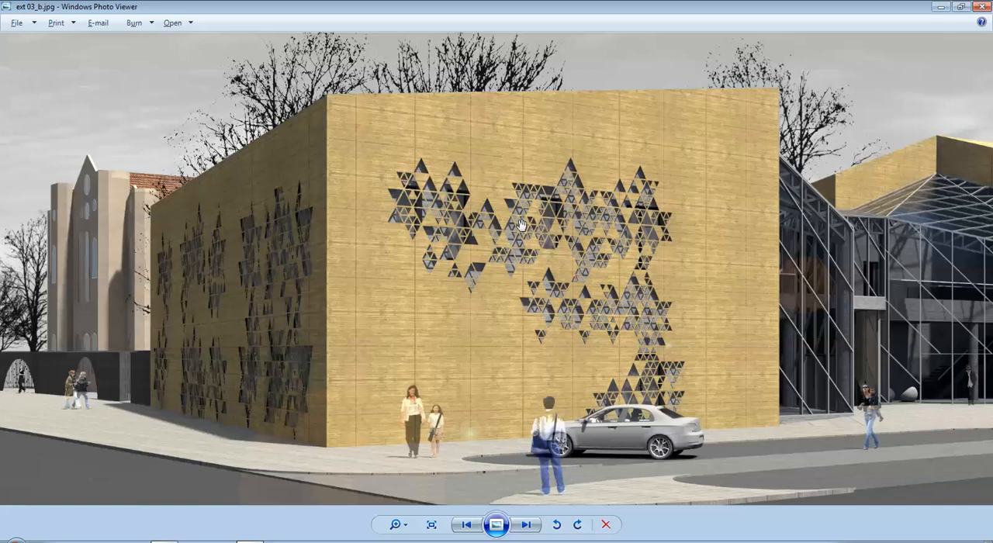
mouse_move(461, 187)
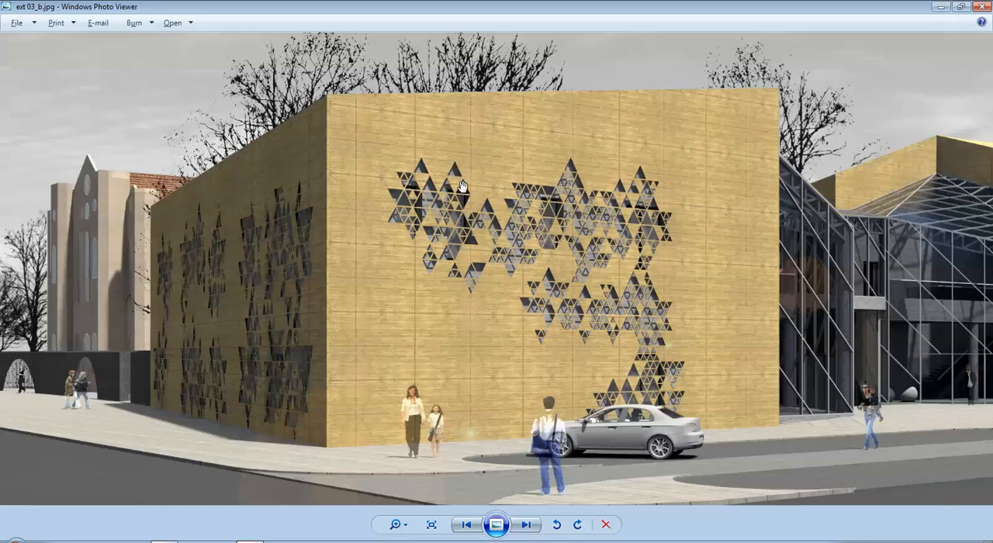
mouse_move(459, 193)
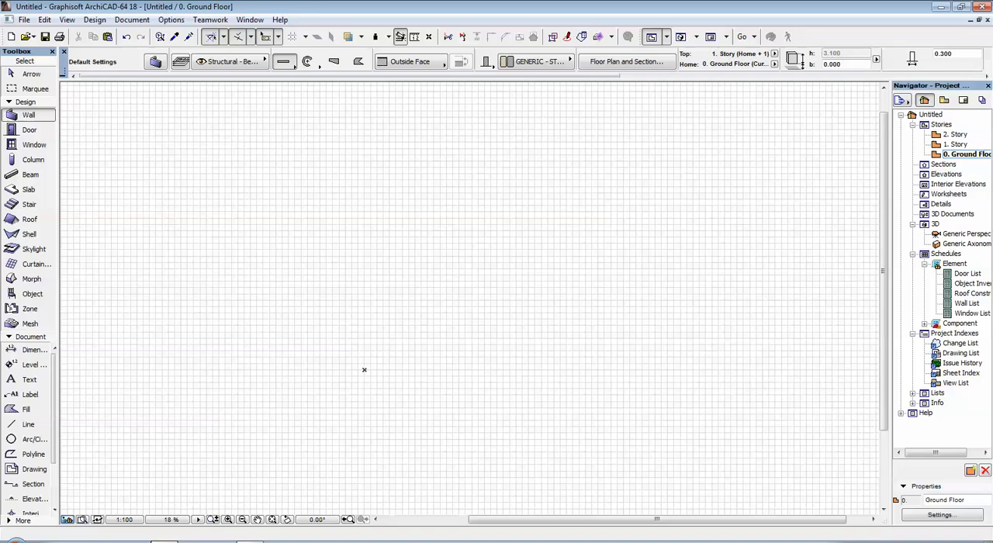
Activate the Wall tool with a custom complex profile and open Element Attributes.
click(28, 115)
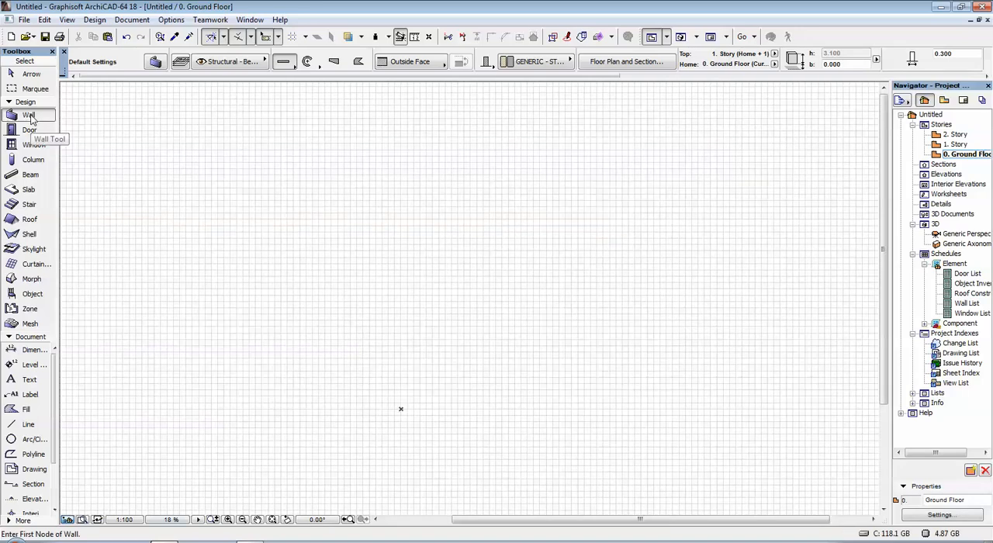
mouse_move(29, 115)
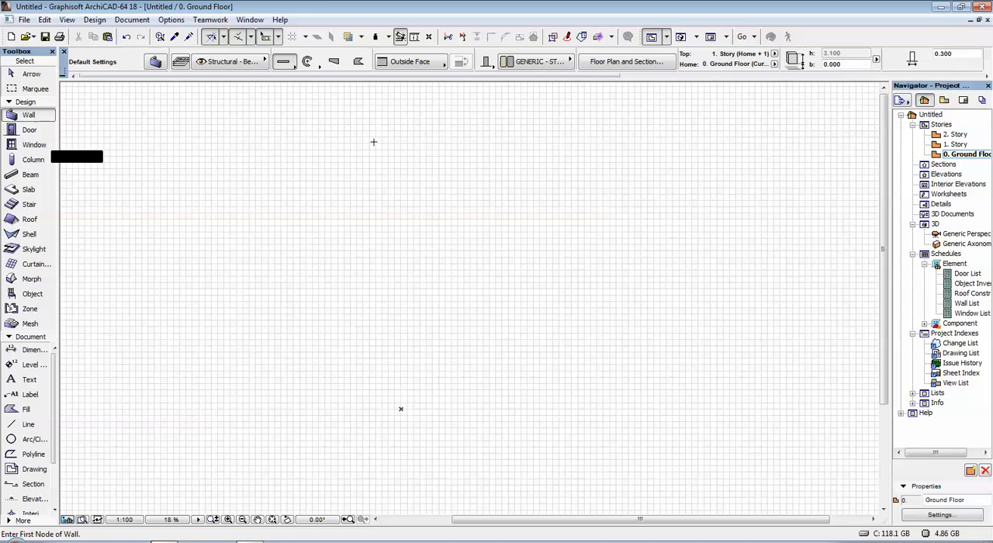
mouse_move(486, 61)
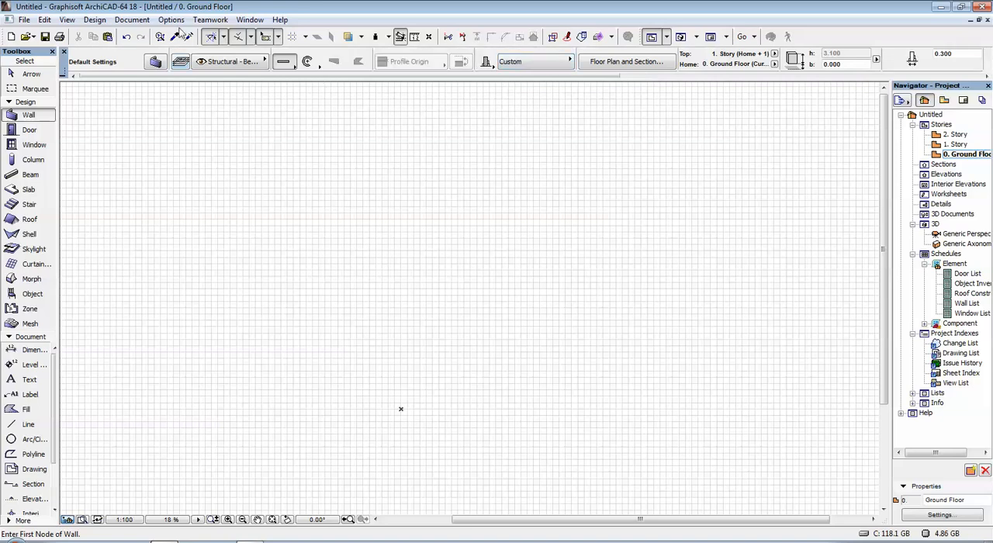
click(171, 20)
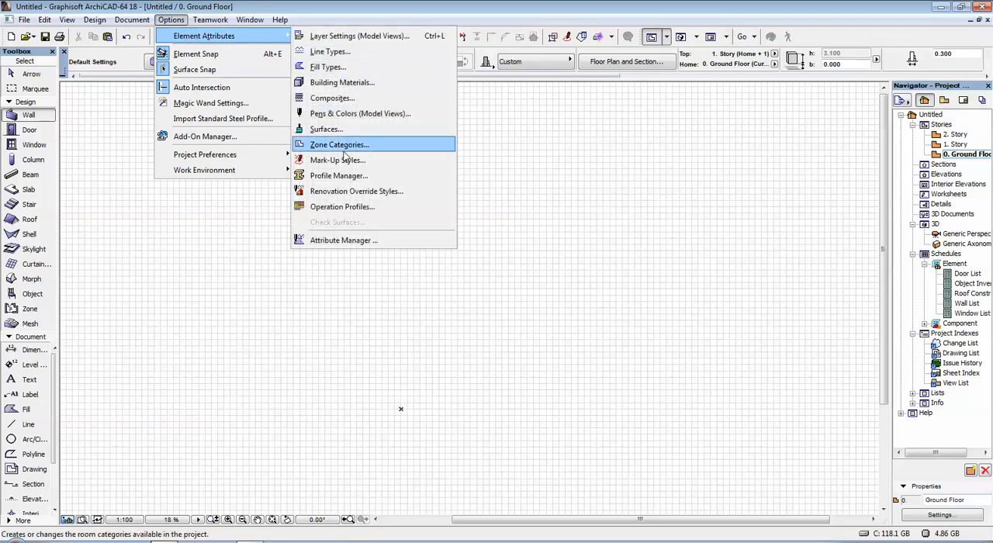
Open the Profile Manager and start editing a blank custom wall profile.
click(339, 175)
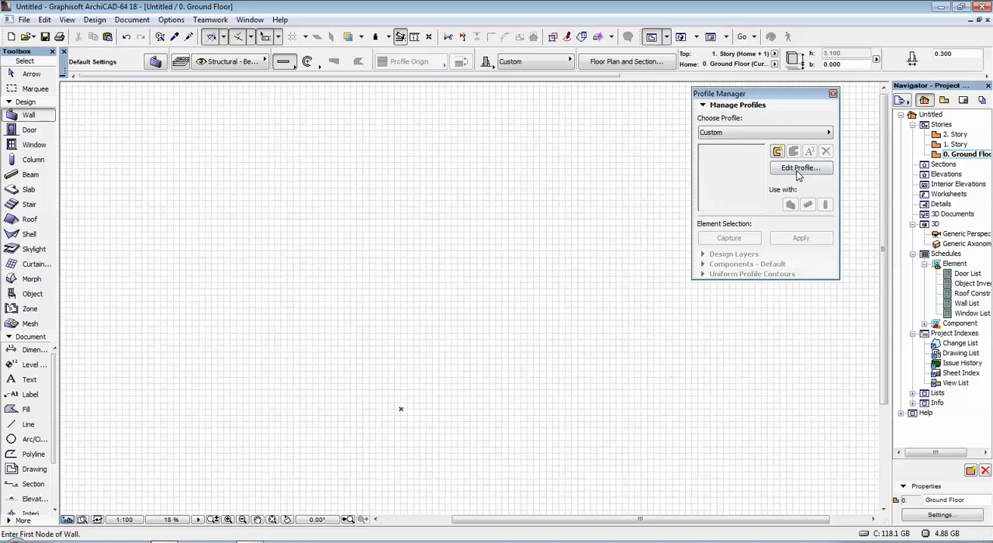
click(800, 168)
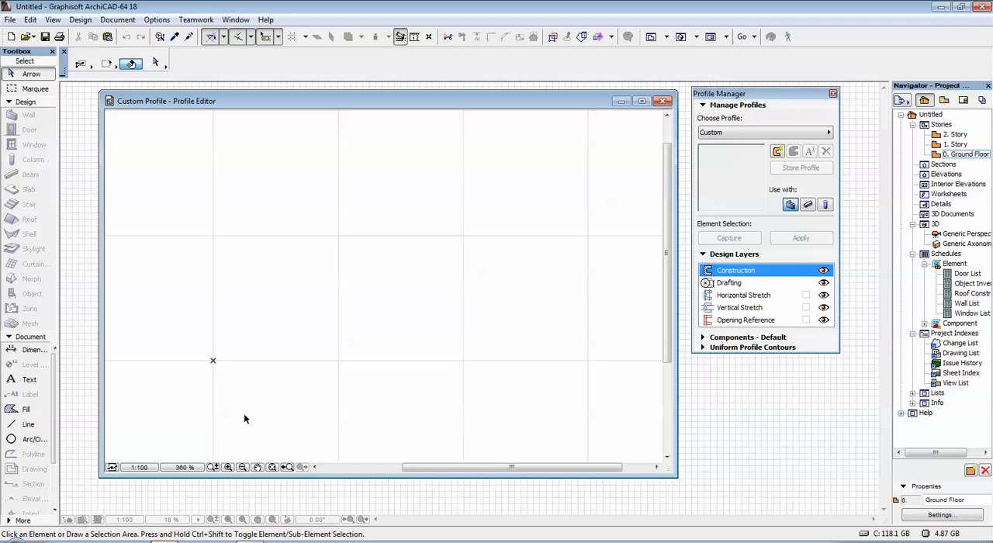
mouse_move(221, 238)
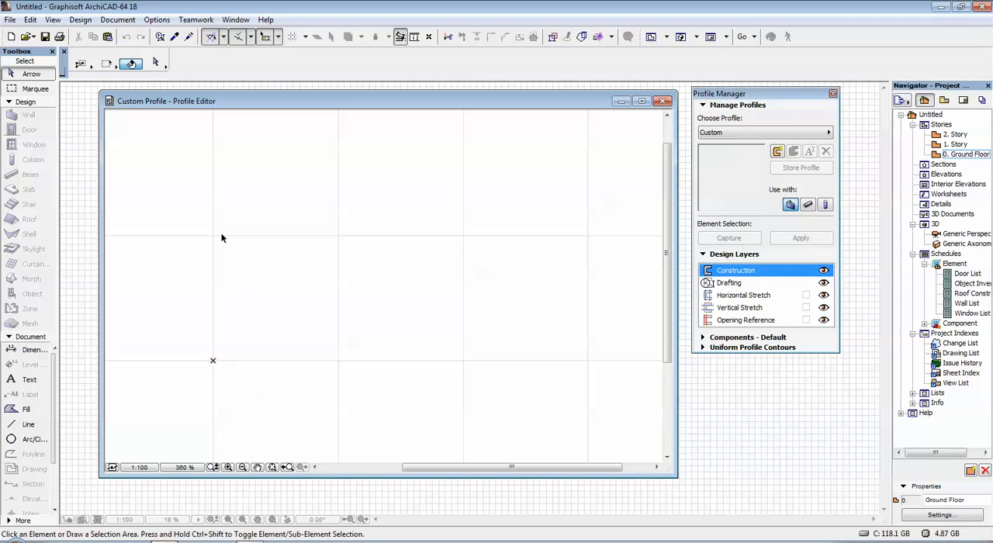
mouse_move(243, 261)
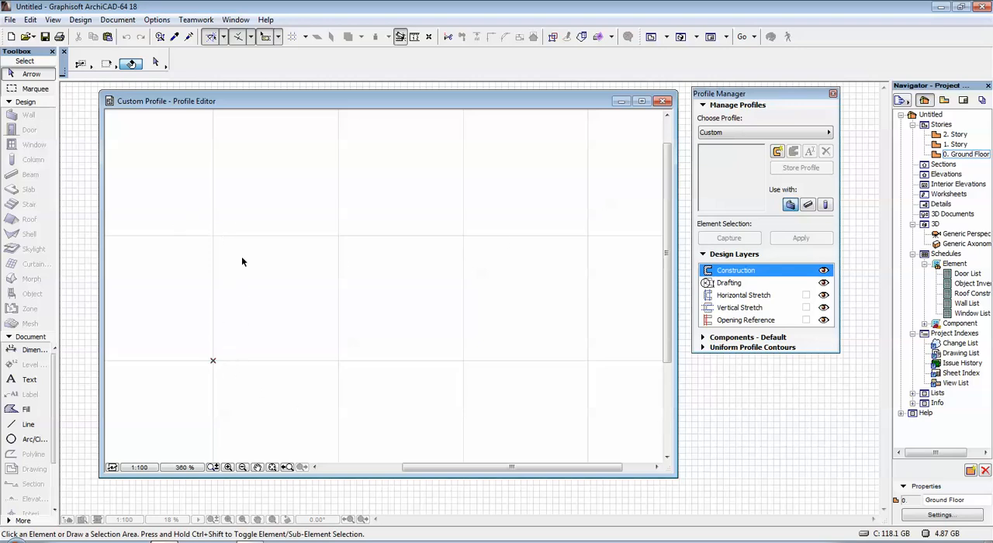
mouse_move(76, 385)
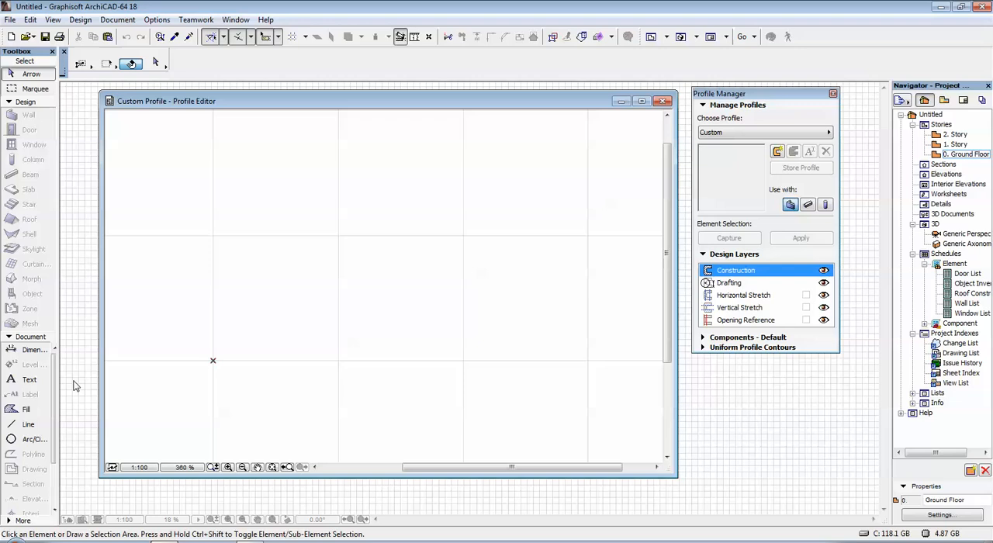
mouse_move(28, 424)
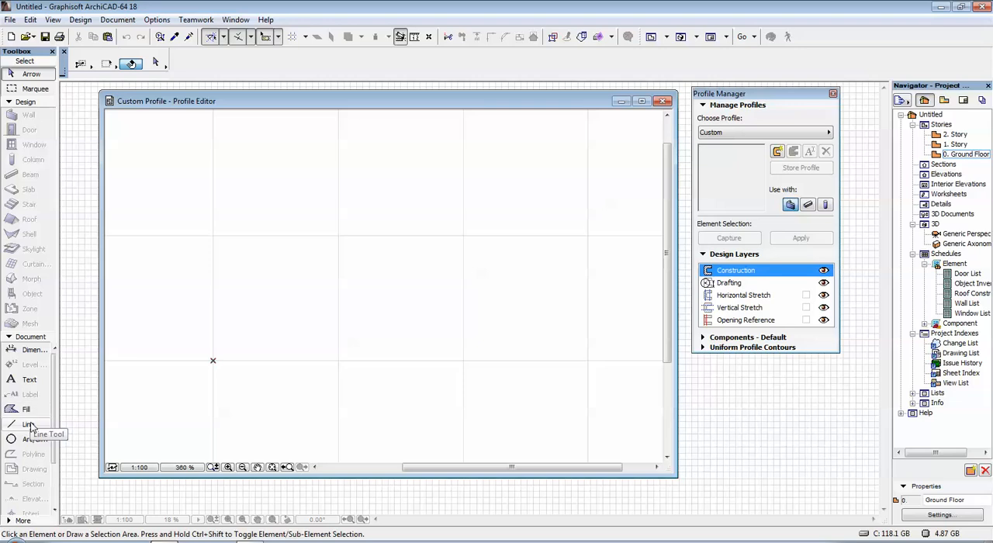
Draw a closed four-sided slanted polyline outline with the Line tool.
click(26, 423)
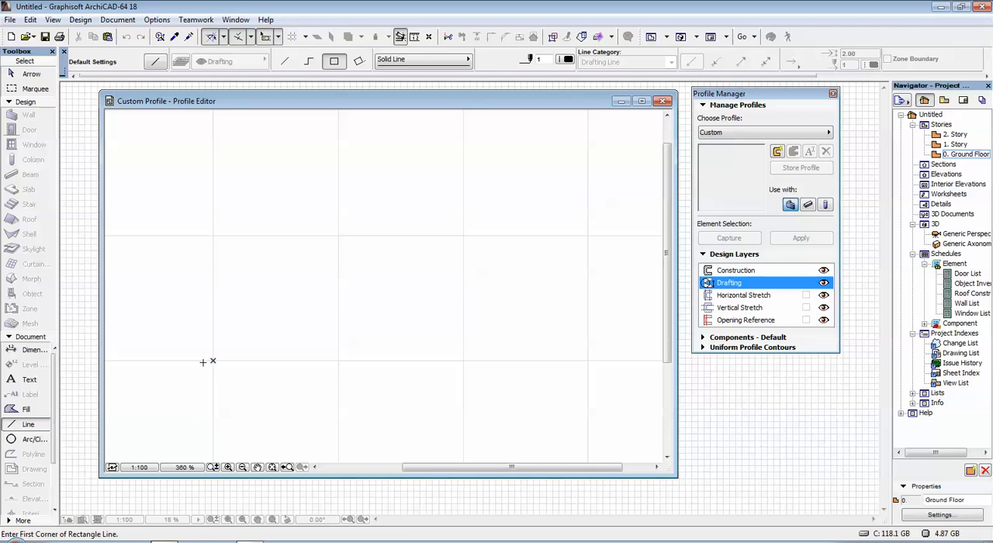
mouse_move(26, 409)
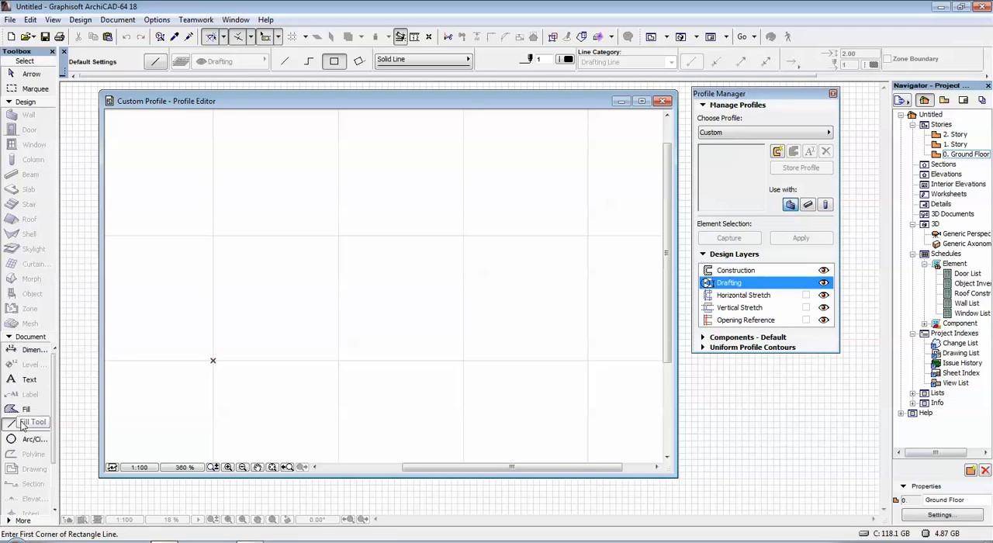
click(27, 424)
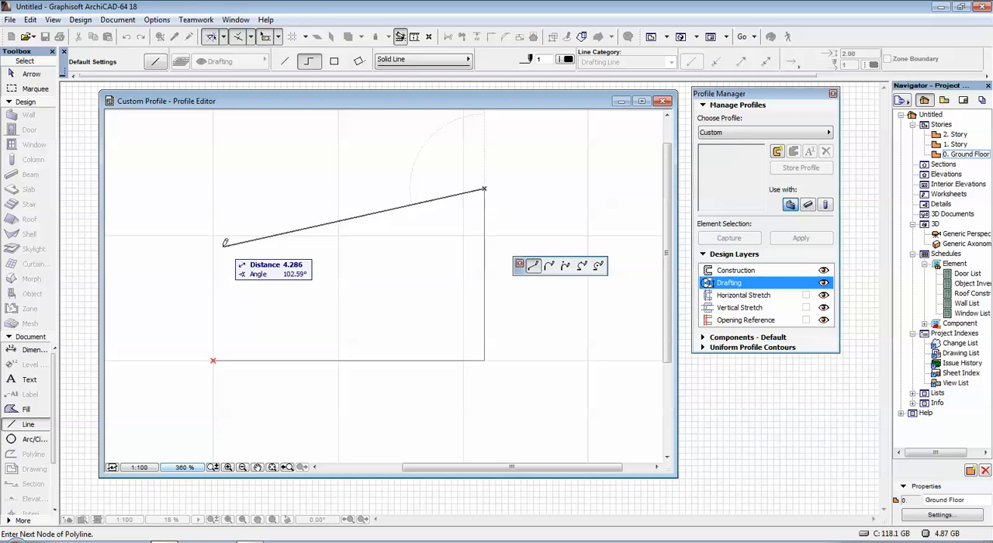
click(214, 359)
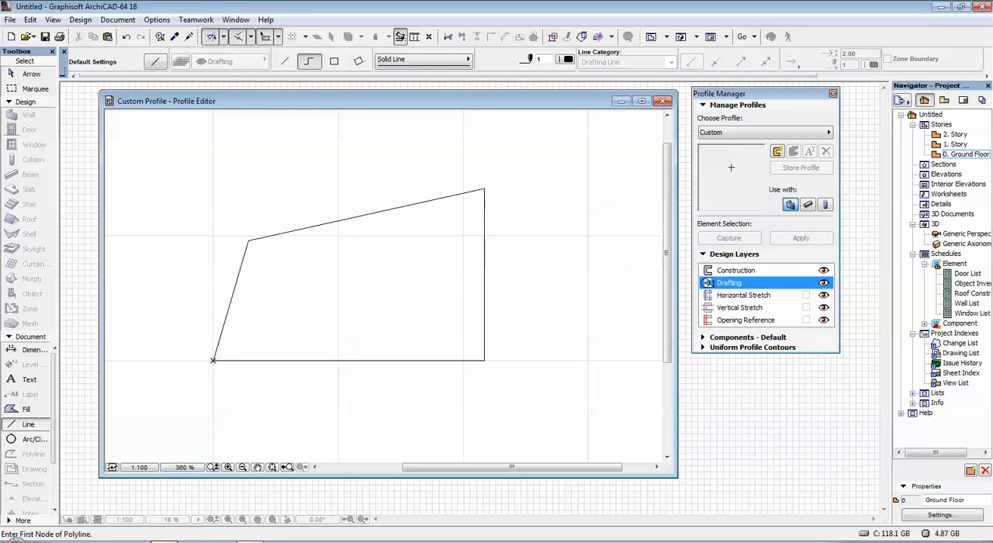
mouse_move(28, 425)
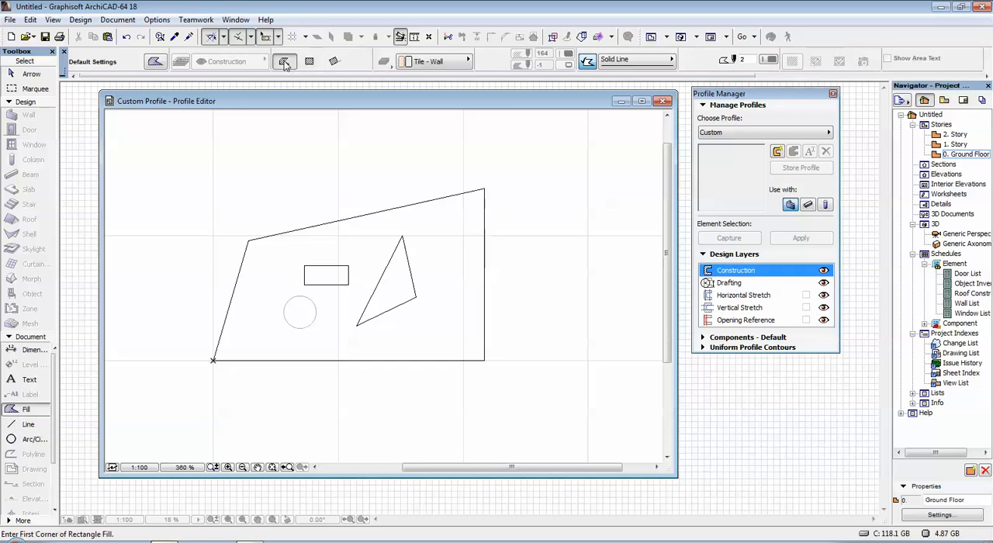
Start tracing a polygon fill from the outline's bottom-left corner along its bottom edge.
click(283, 61)
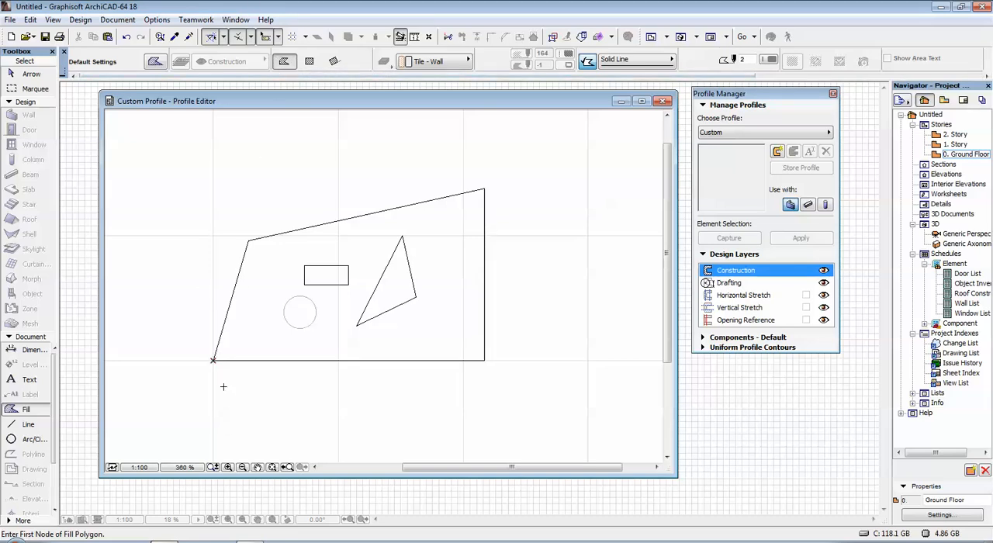
click(214, 361)
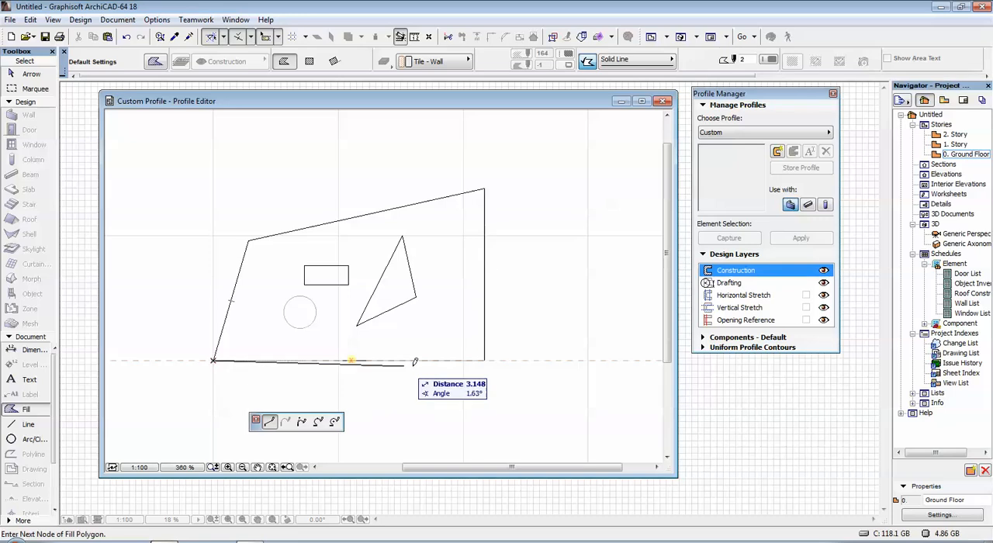
click(484, 360)
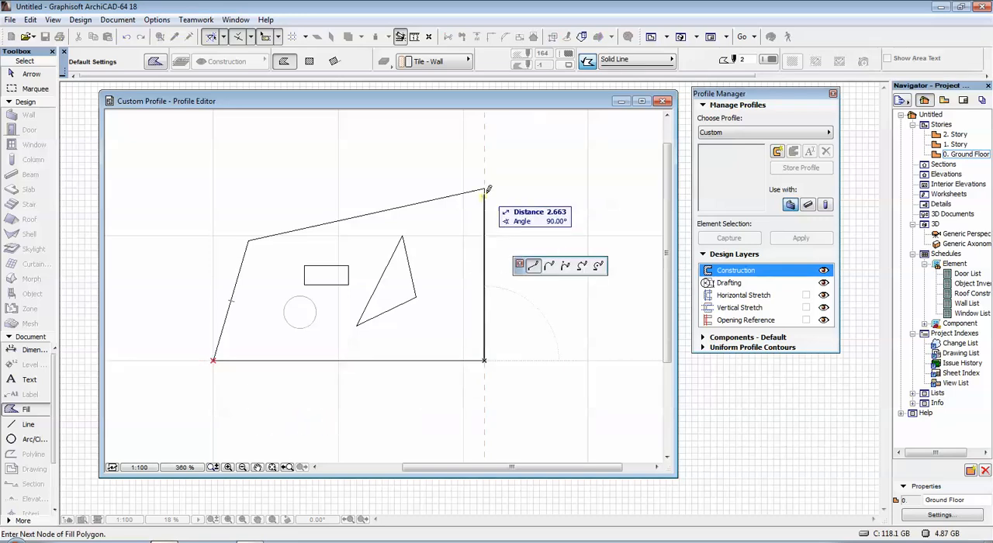
mouse_move(248, 236)
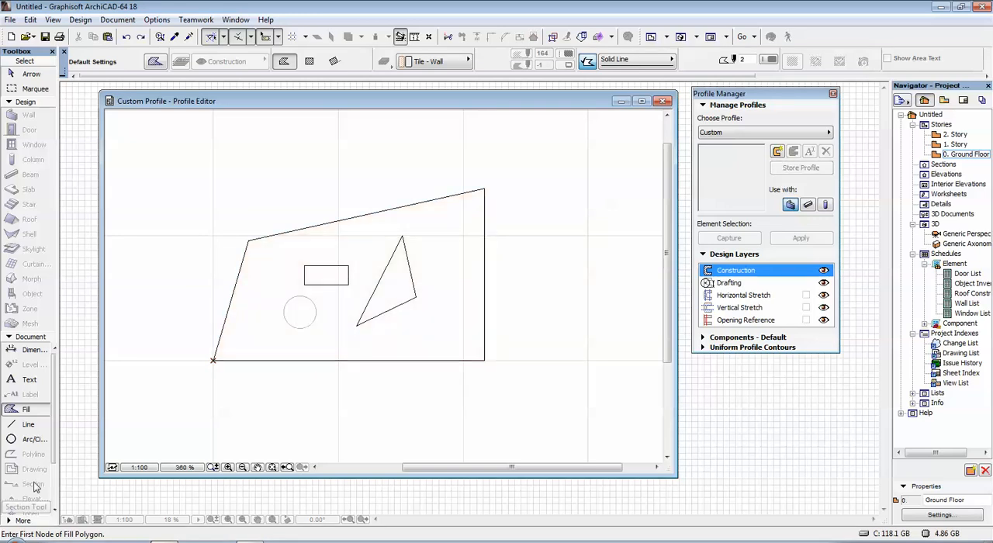
mouse_move(326, 223)
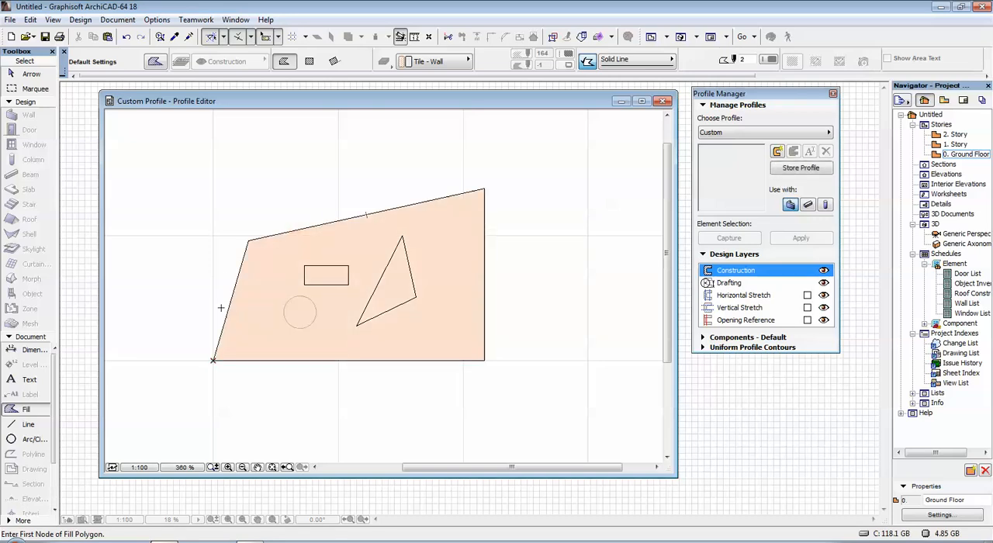
mouse_move(475, 201)
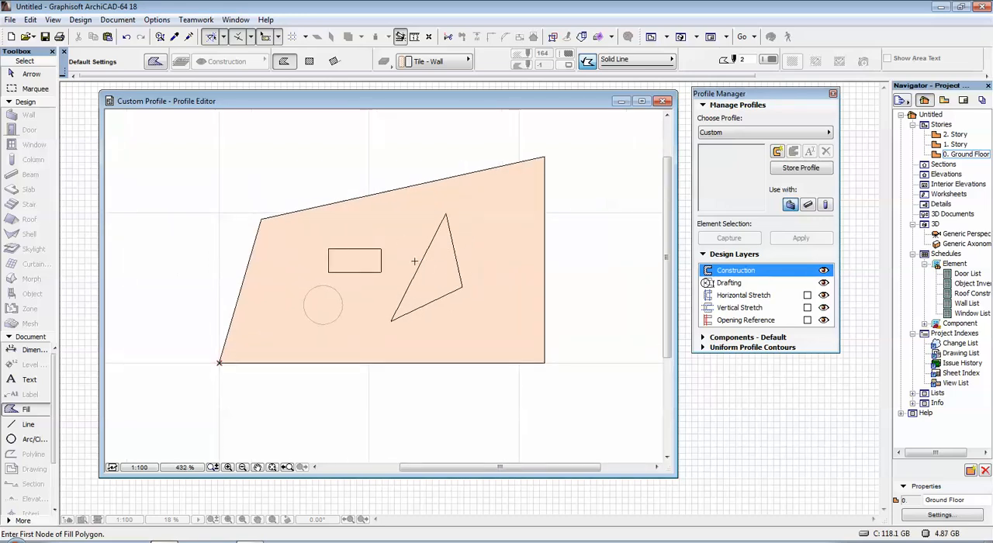
mouse_move(415, 208)
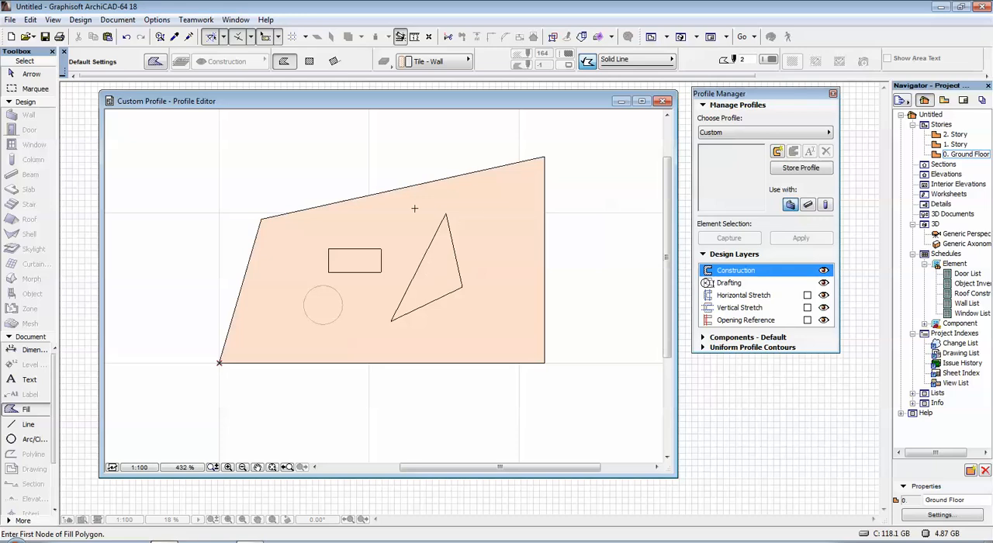
mouse_move(295, 230)
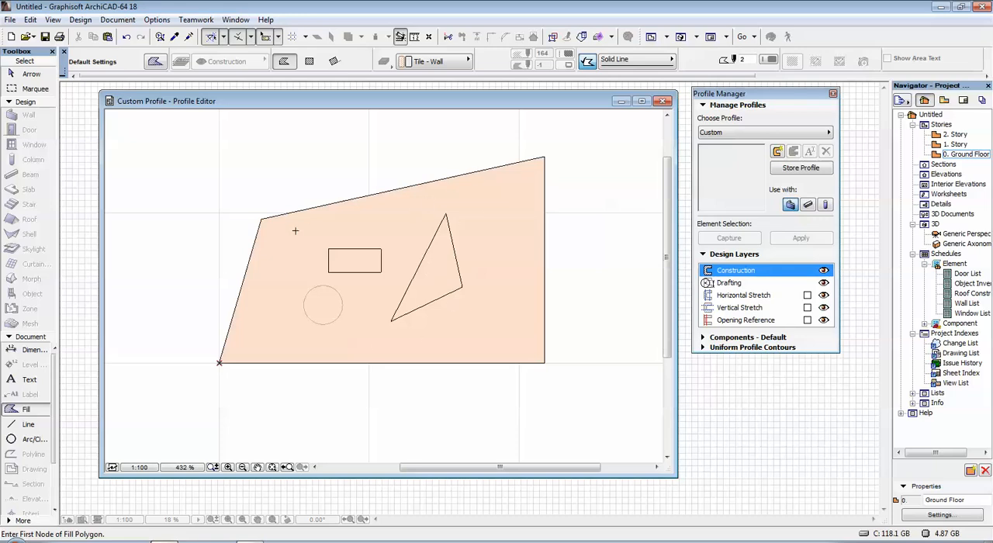
mouse_move(453, 274)
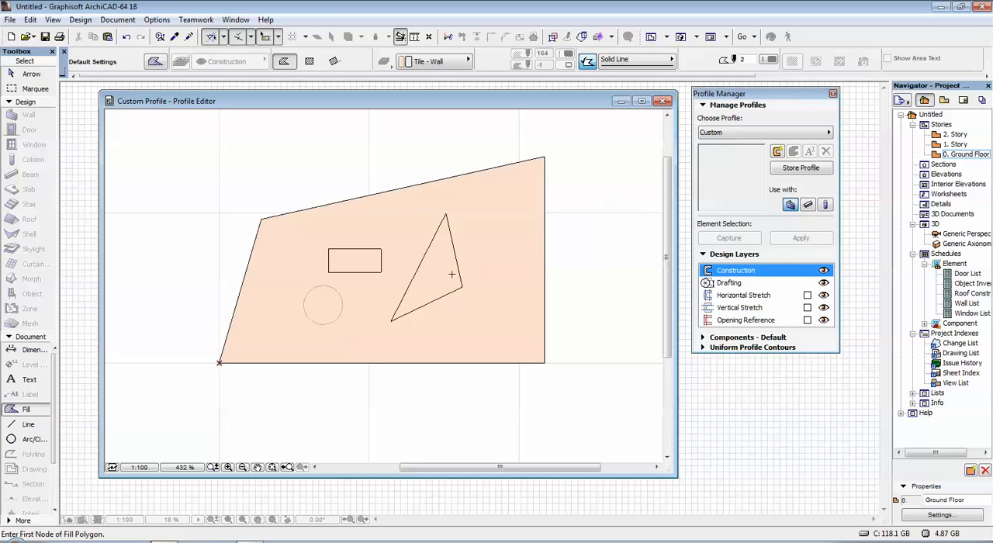
mouse_move(512, 240)
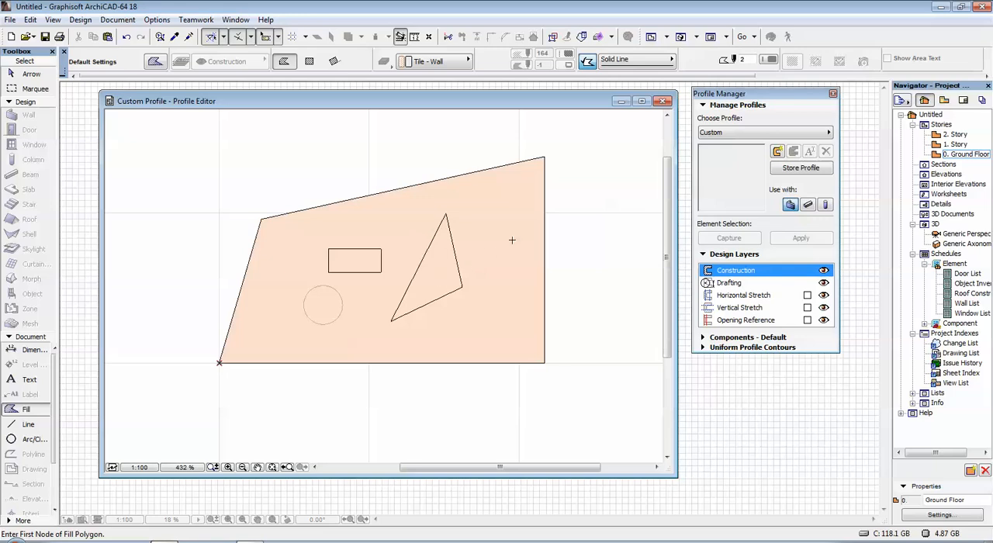
mouse_move(505, 235)
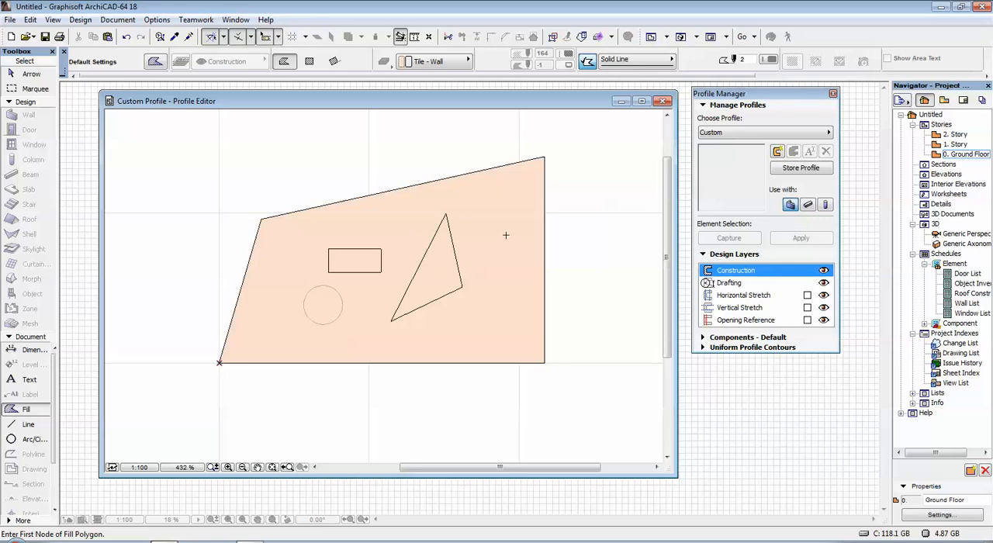
mouse_move(27, 417)
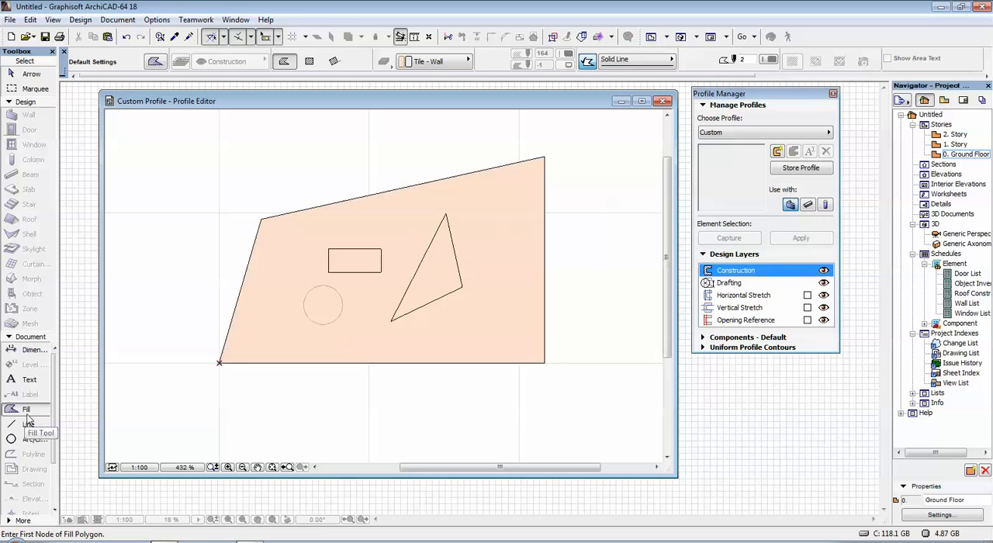
mouse_move(332, 266)
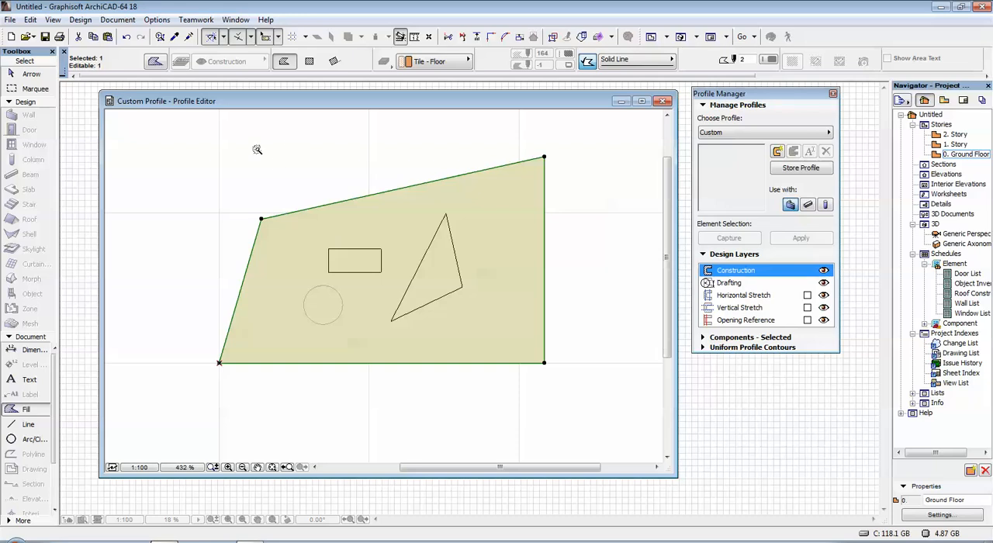
mouse_move(357, 163)
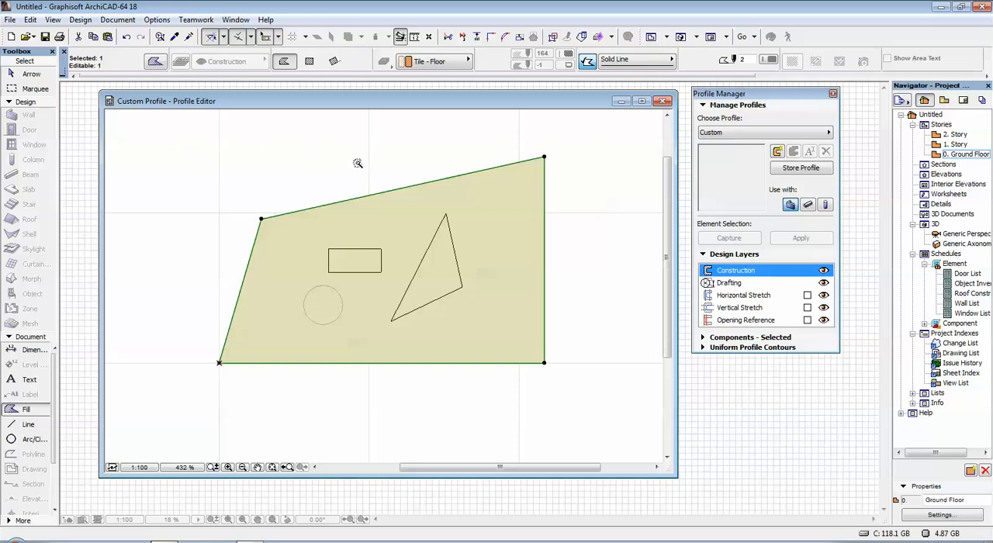
mouse_move(392, 164)
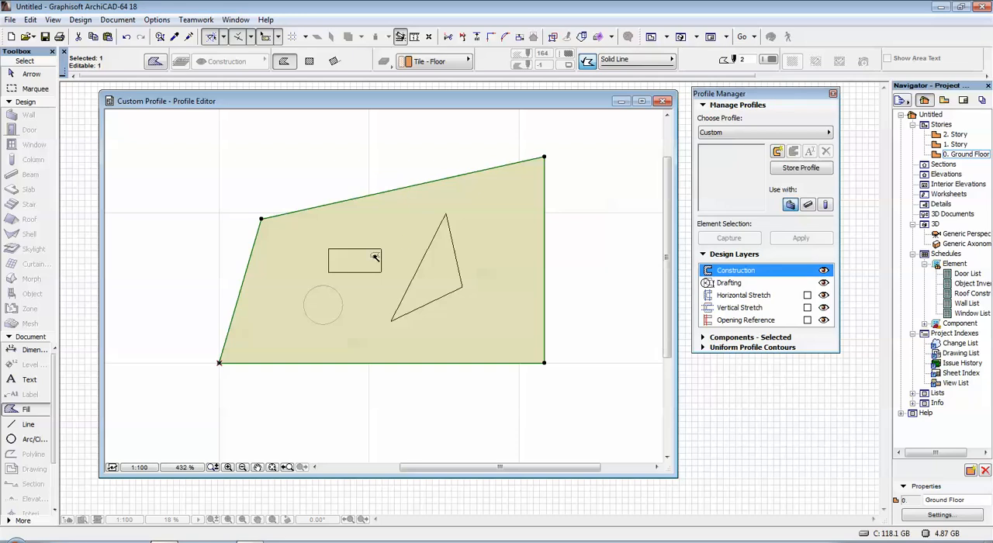
Subtract the rectangle, circle and triangle from the fill to create holes.
click(355, 260)
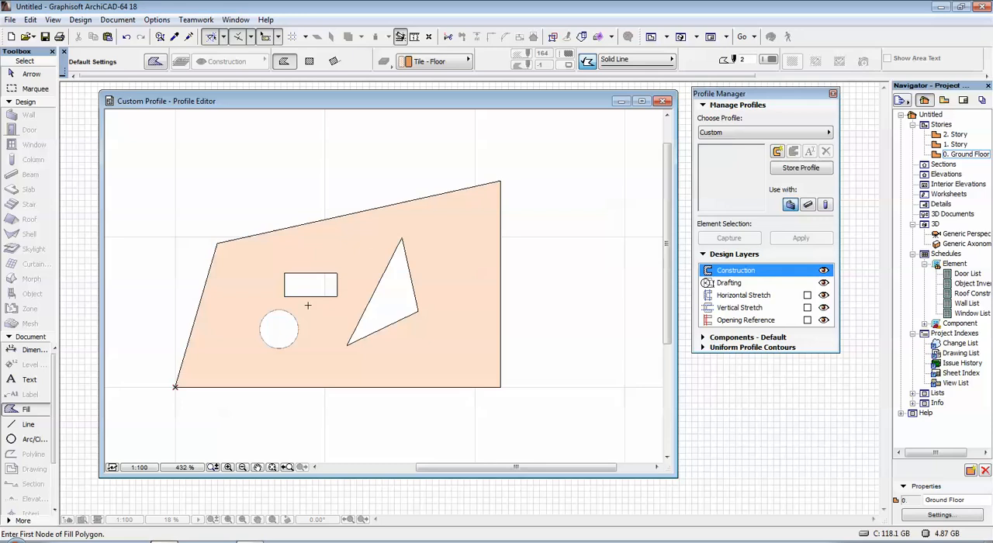
mouse_move(334, 227)
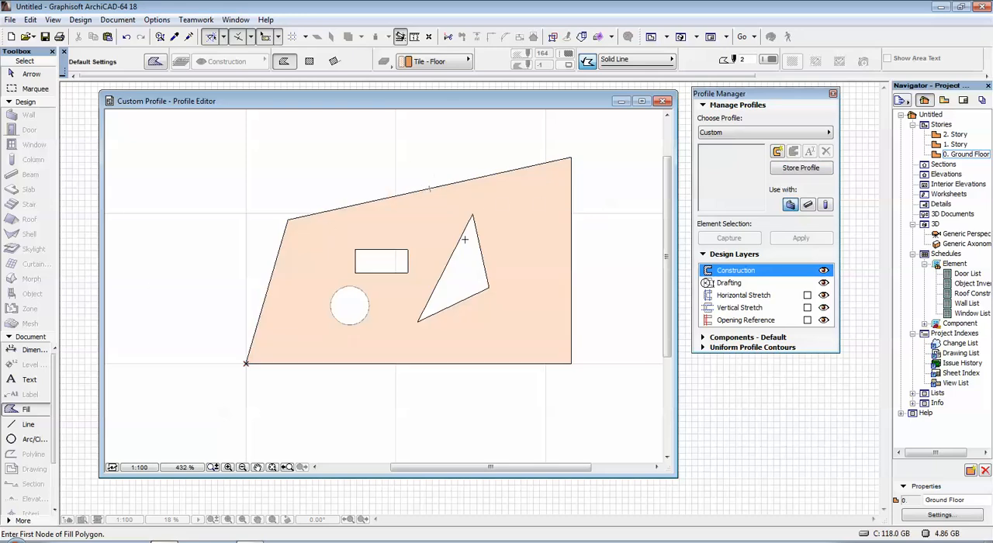
mouse_move(643, 209)
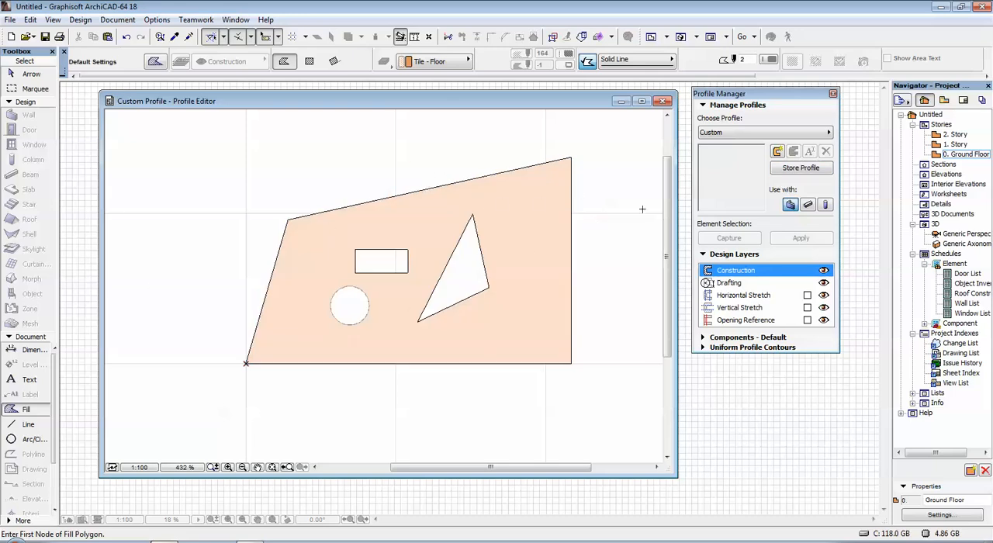
Store the holed shape as profile '1' and close the Profile Editor.
click(800, 168)
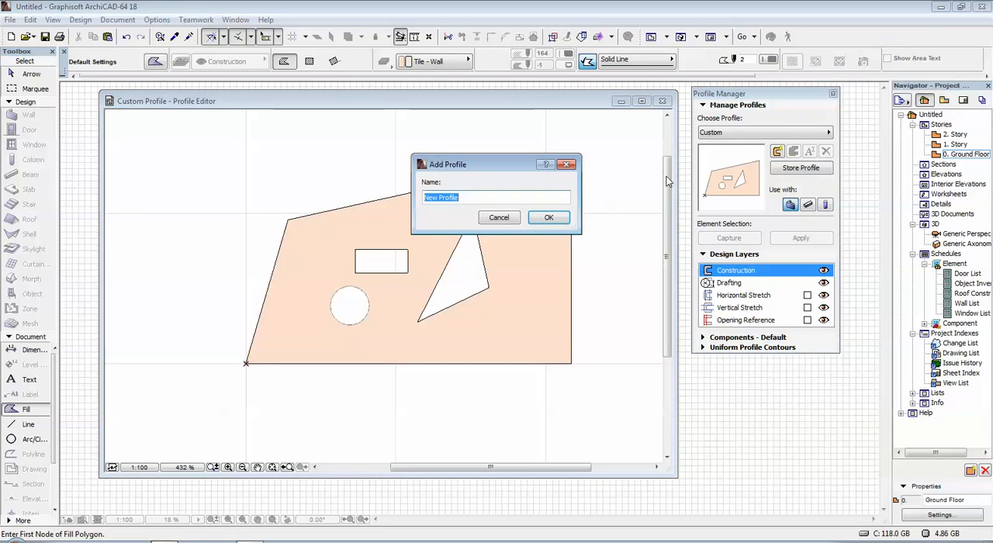
text(1)
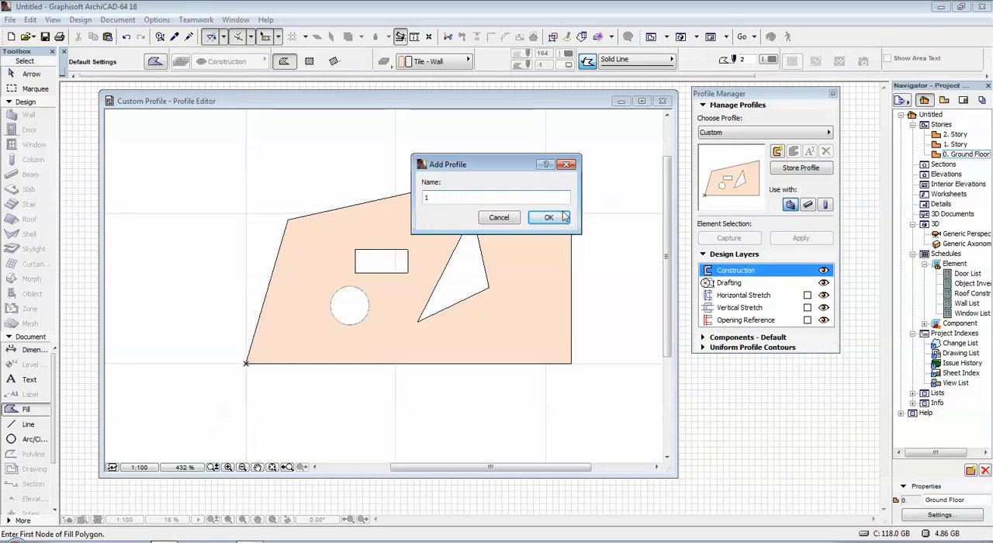
click(549, 217)
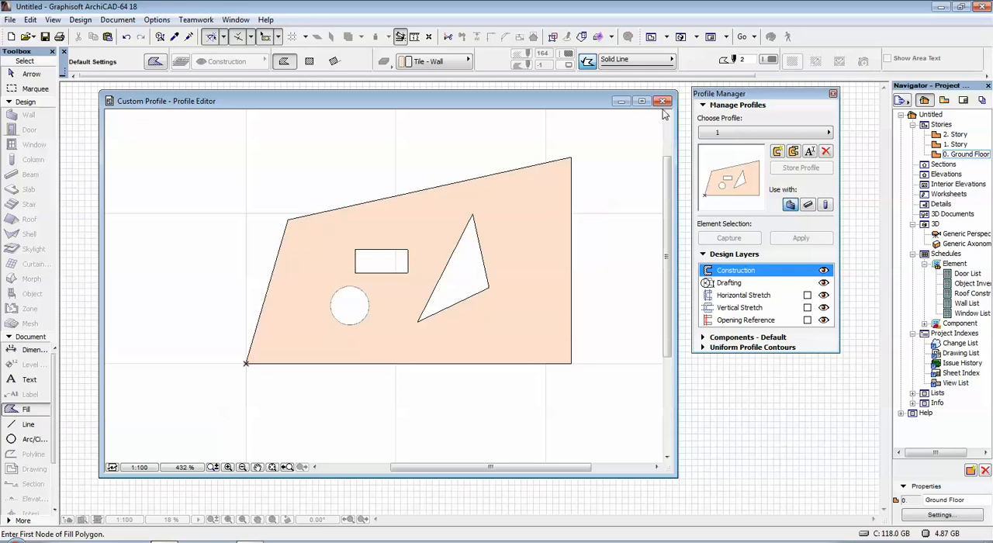
click(662, 101)
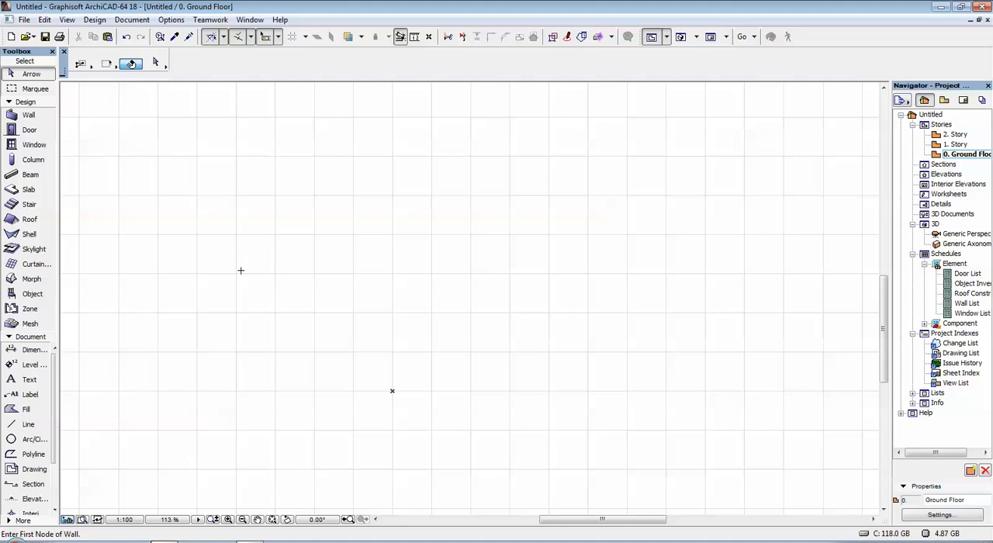
mouse_move(83, 147)
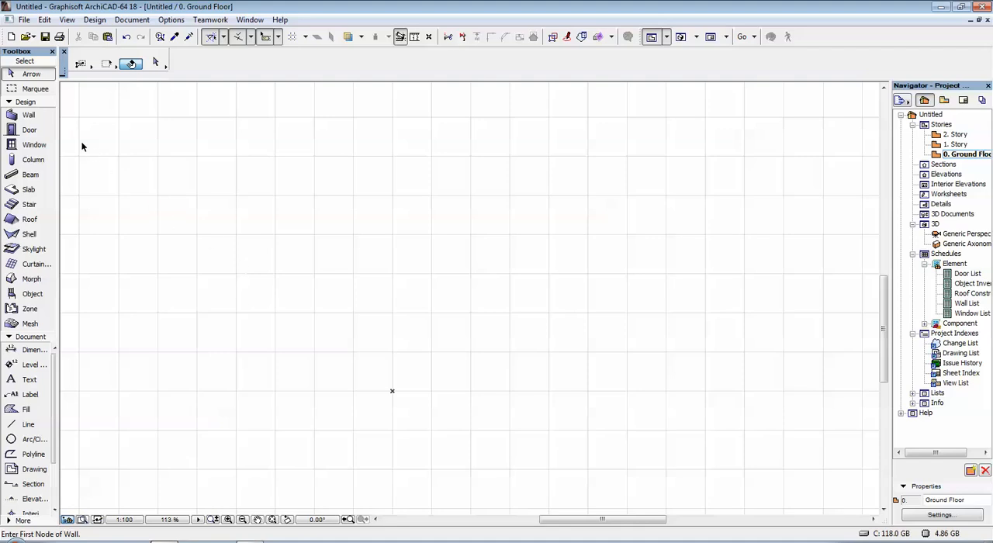
Set the Wall tool's structure to Complex Profile and choose profile '1'.
click(29, 115)
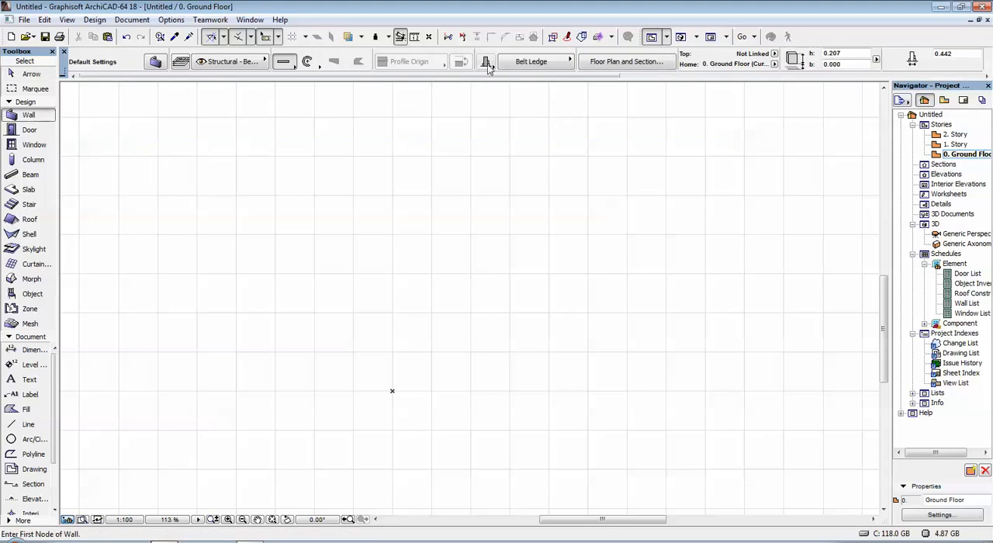
mouse_move(486, 64)
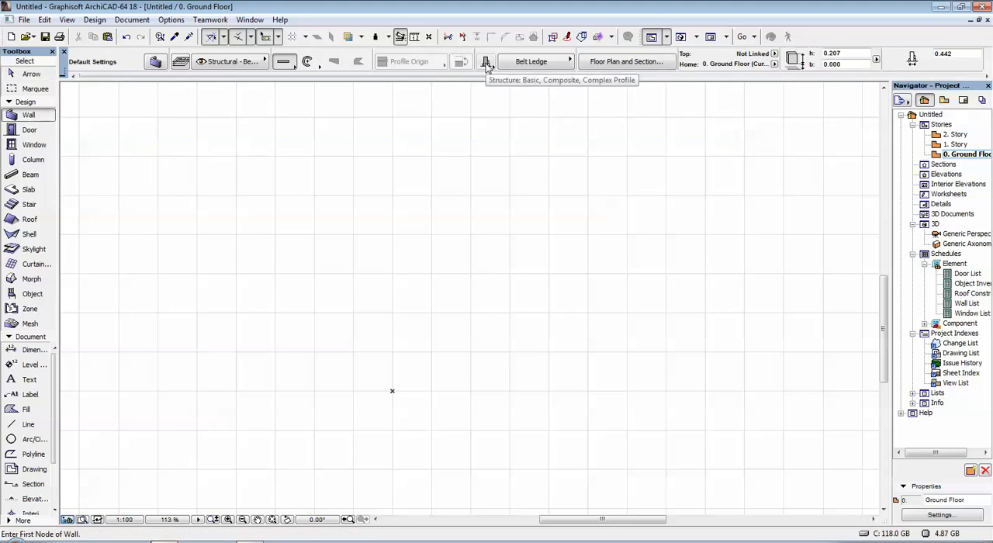
click(485, 61)
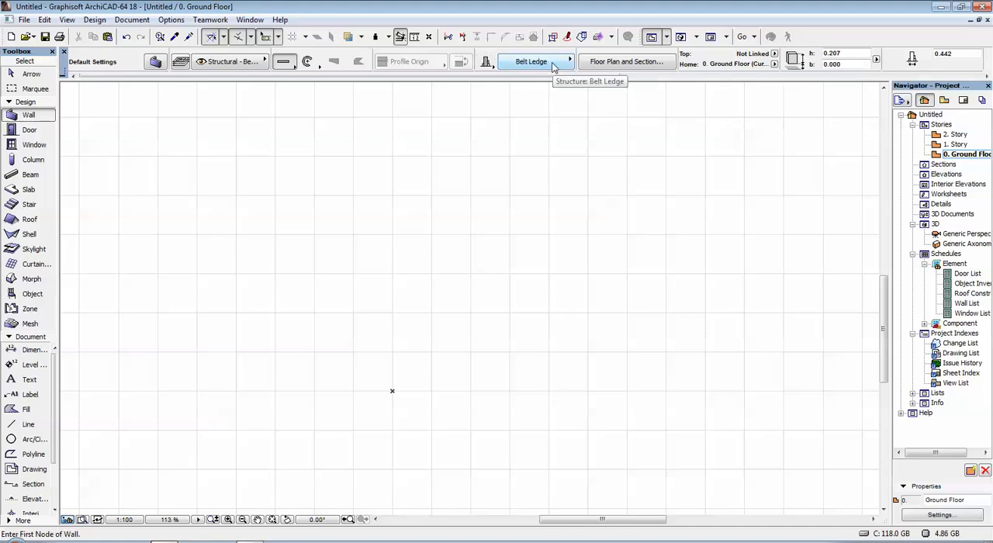
click(566, 62)
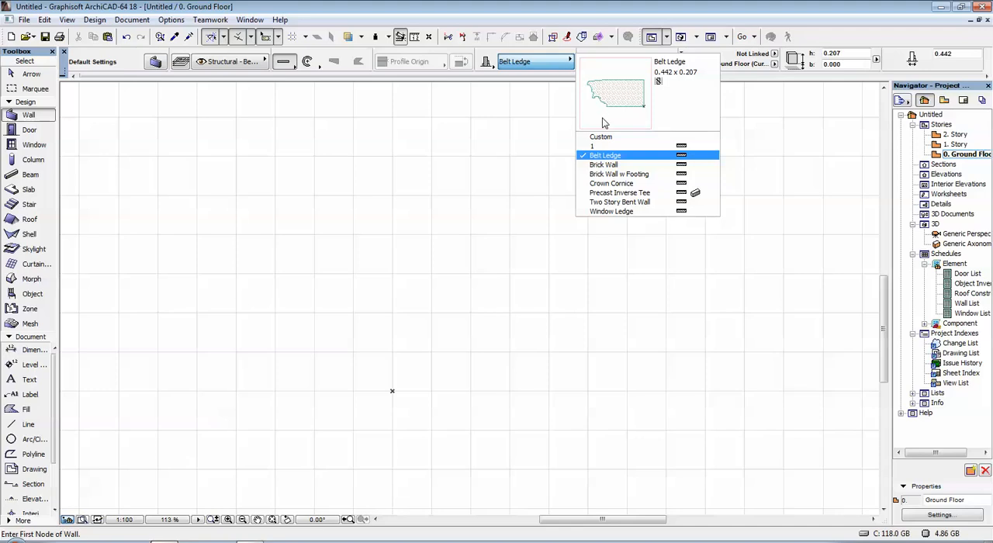
click(592, 146)
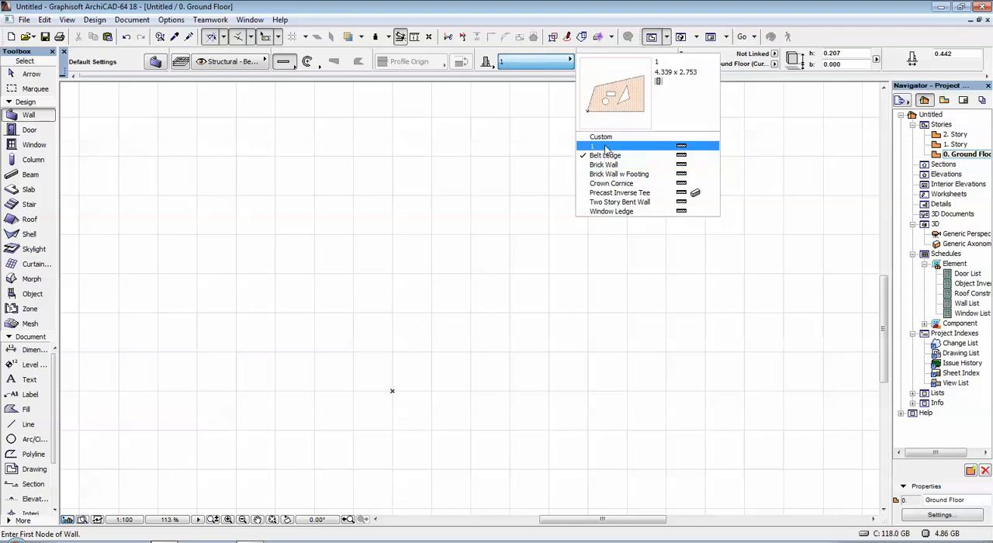
click(620, 145)
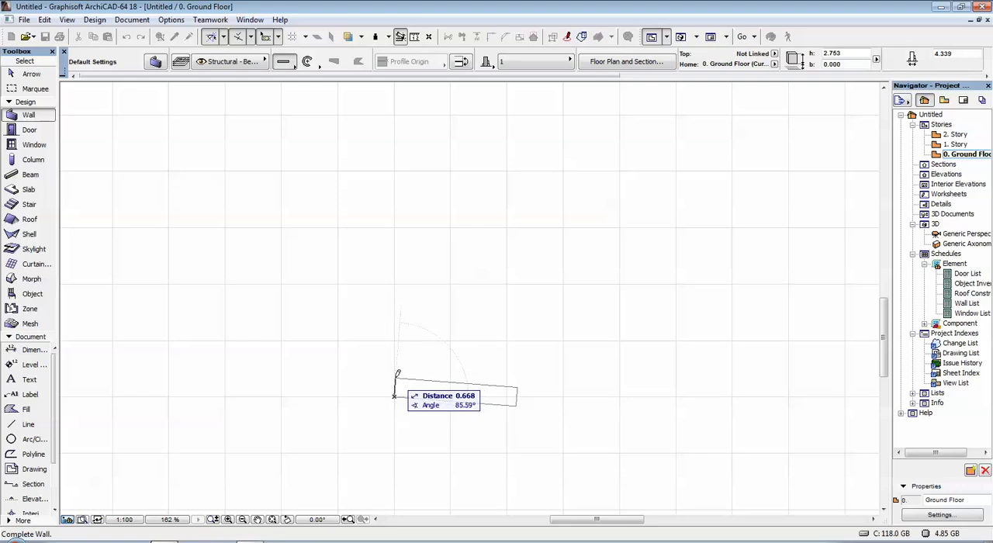
mouse_move(394, 380)
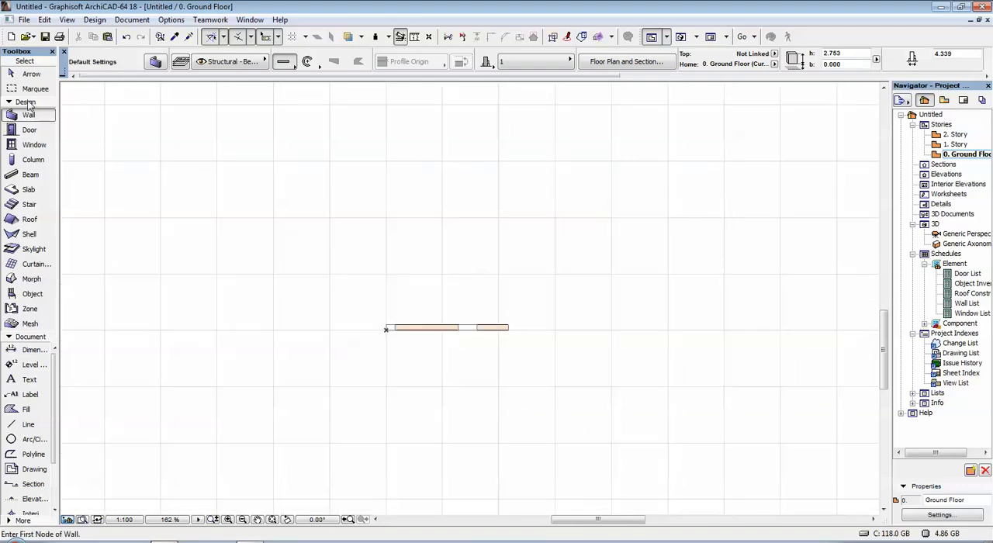
mouse_move(35, 89)
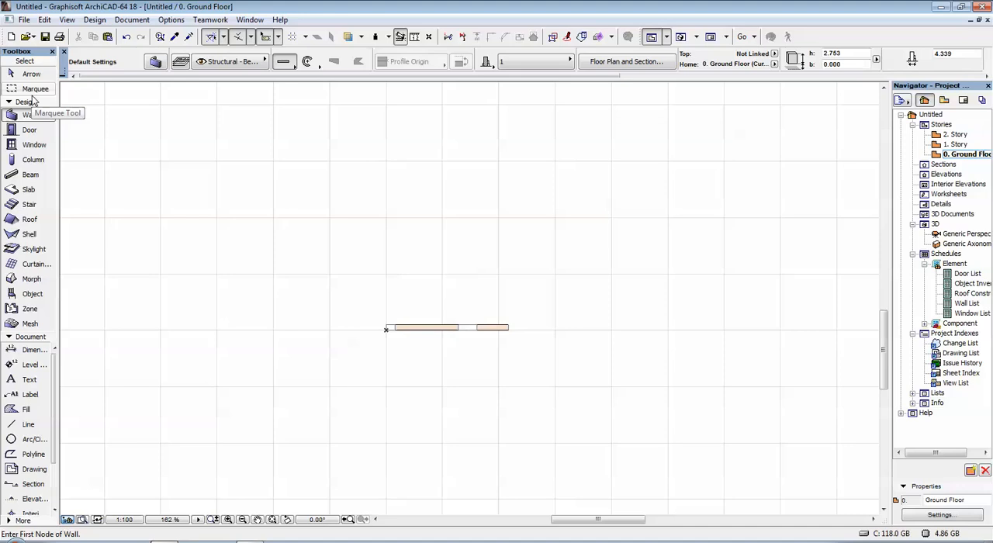
Orbit the 3D perspective to view the wall's rectangular, circular and triangular openings.
click(34, 89)
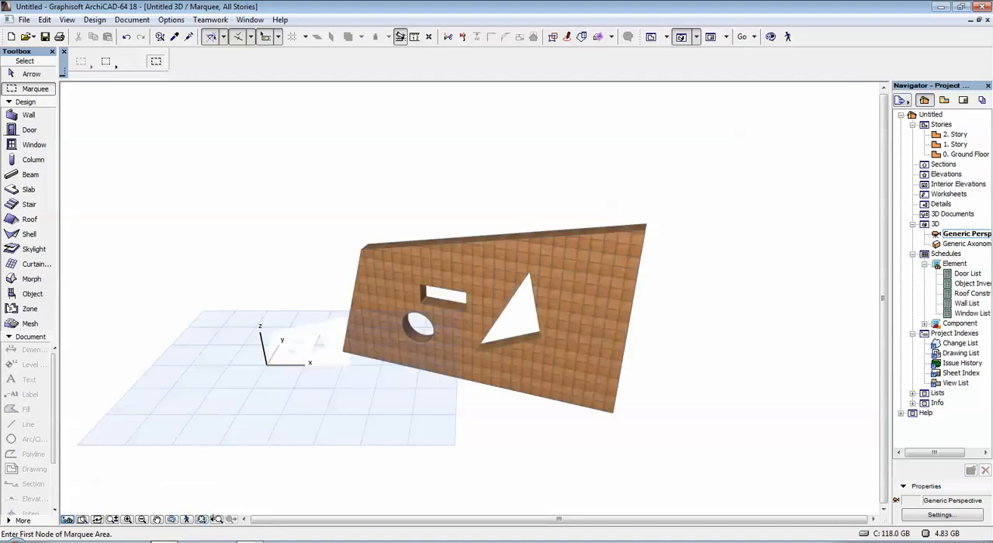
drag(466, 325, 529, 251)
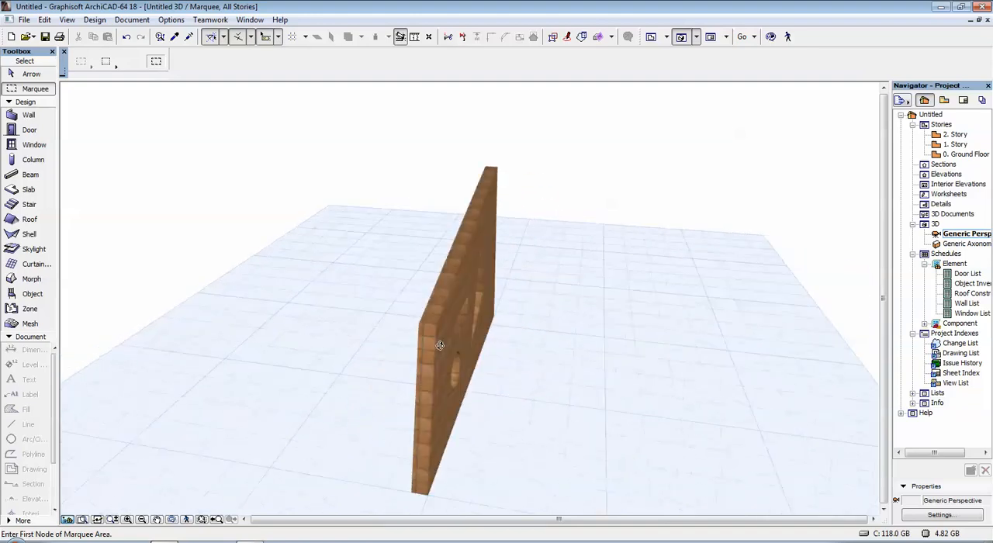
drag(440, 345, 261, 316)
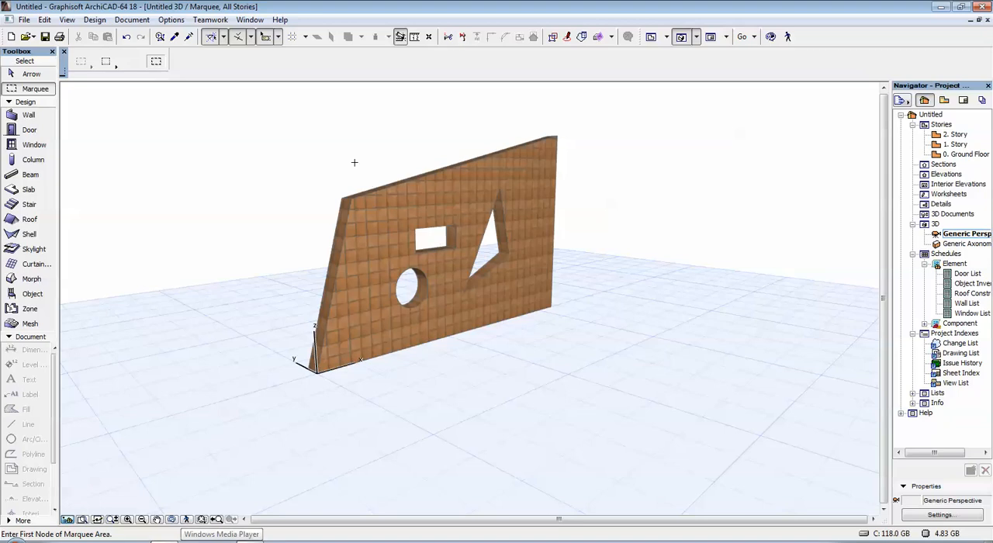
mouse_move(356, 172)
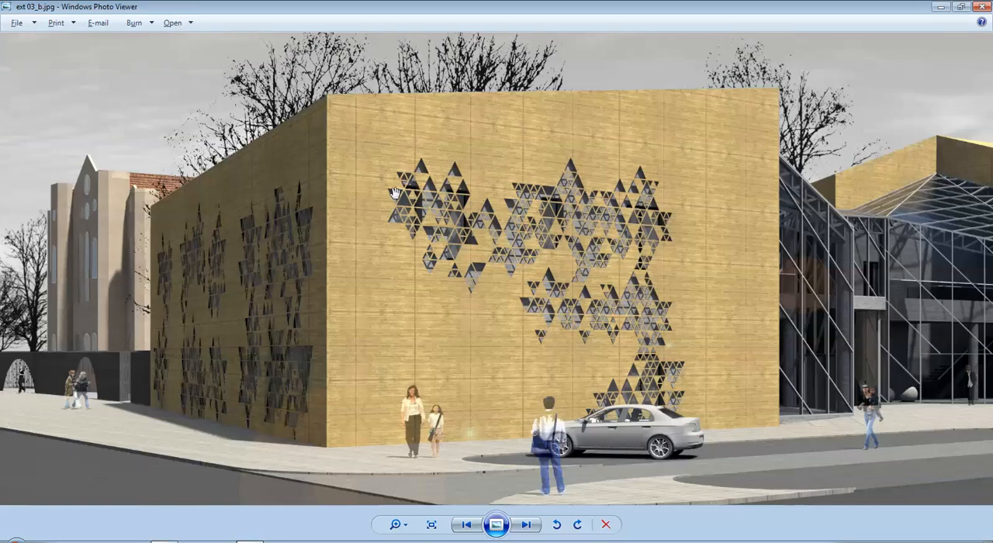
mouse_move(563, 179)
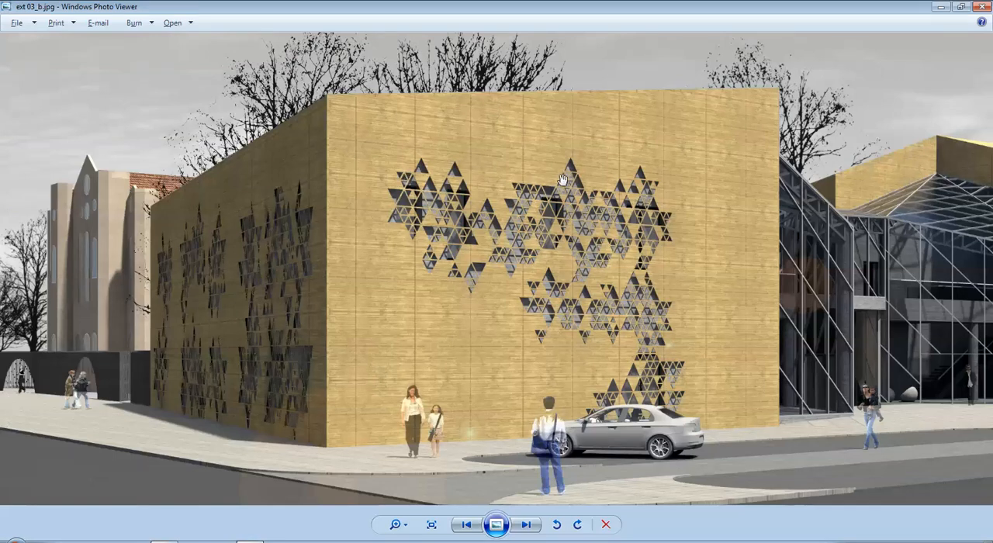
mouse_move(528, 211)
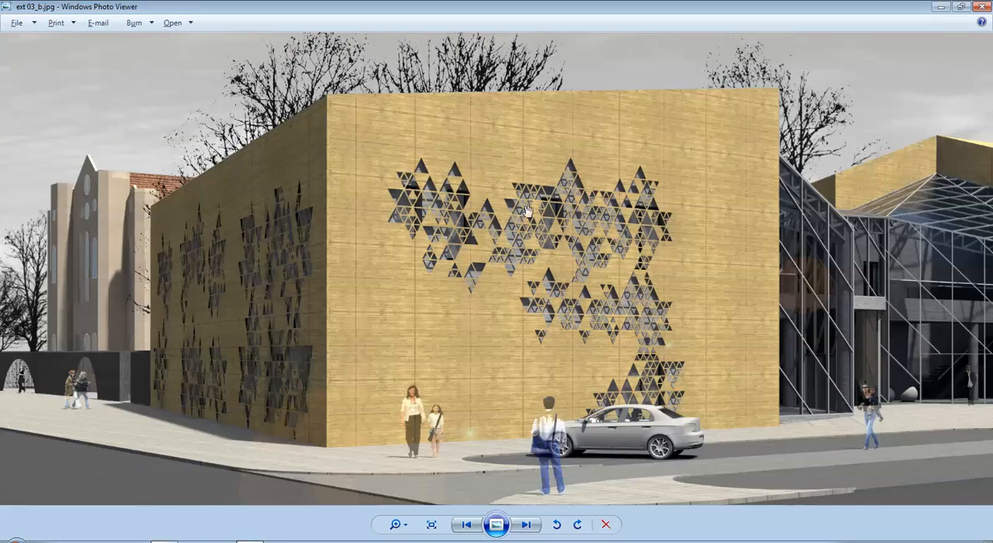
mouse_move(663, 276)
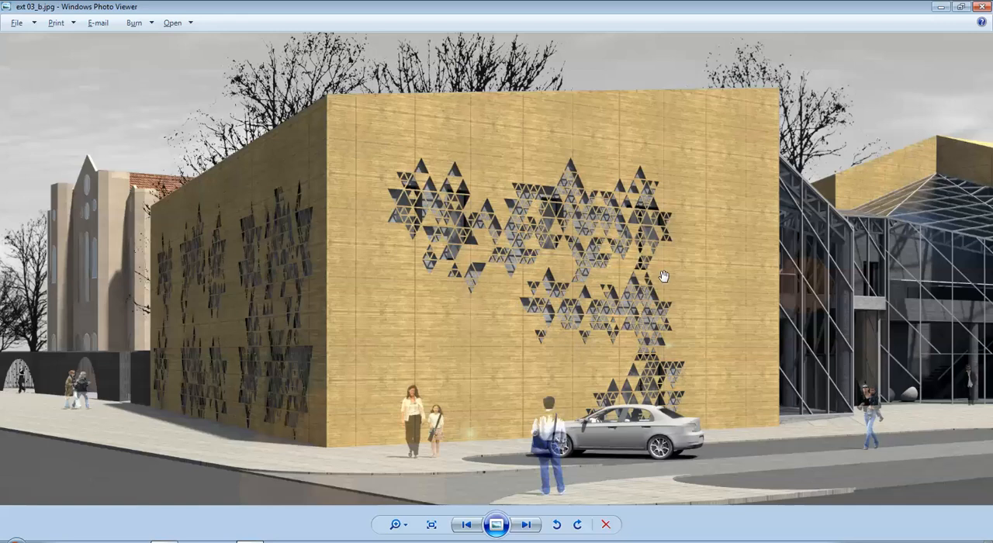
mouse_move(441, 241)
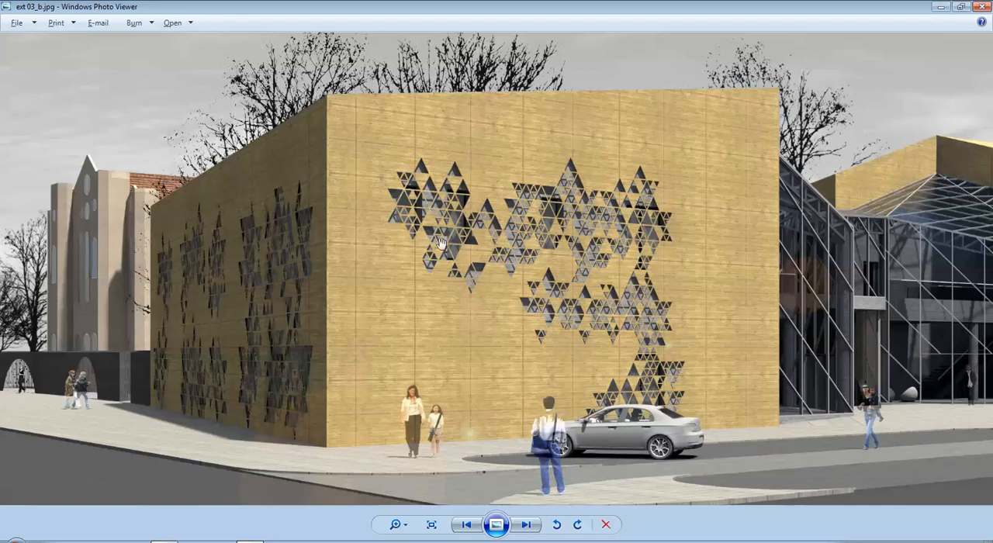
mouse_move(659, 316)
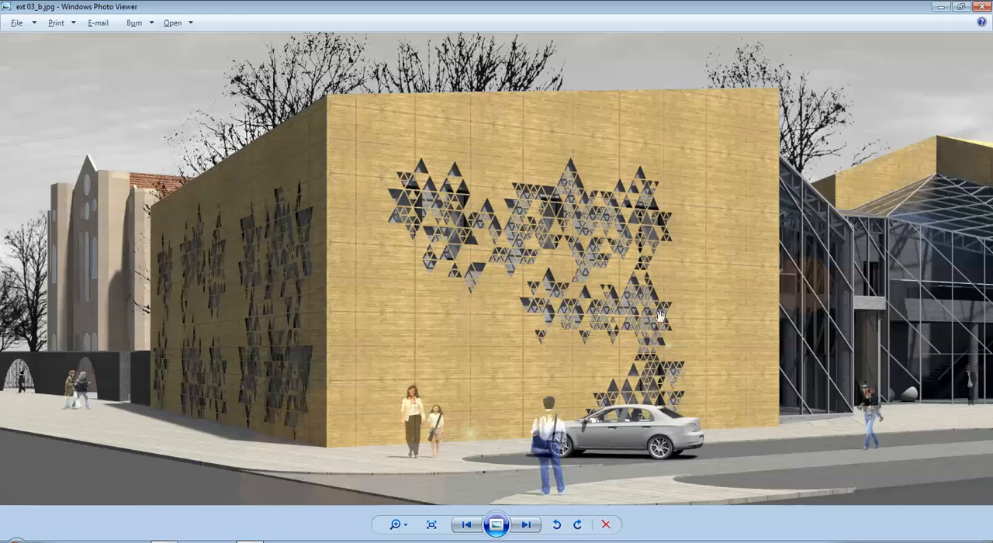
mouse_move(418, 324)
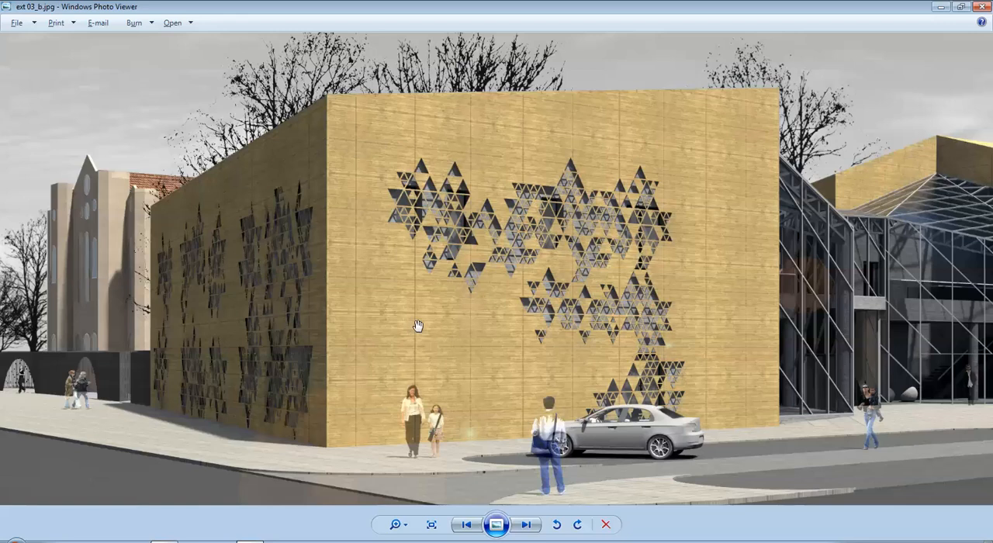
mouse_move(462, 6)
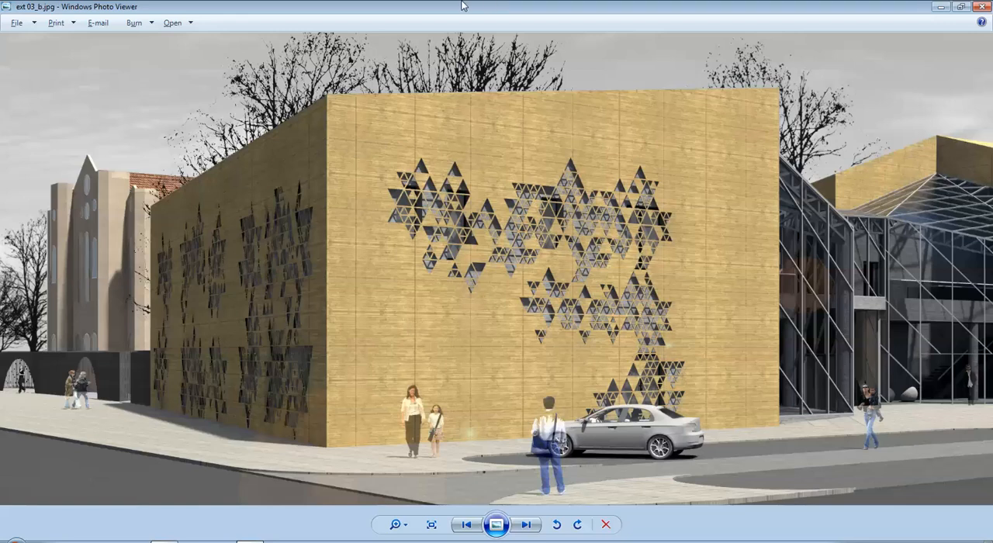